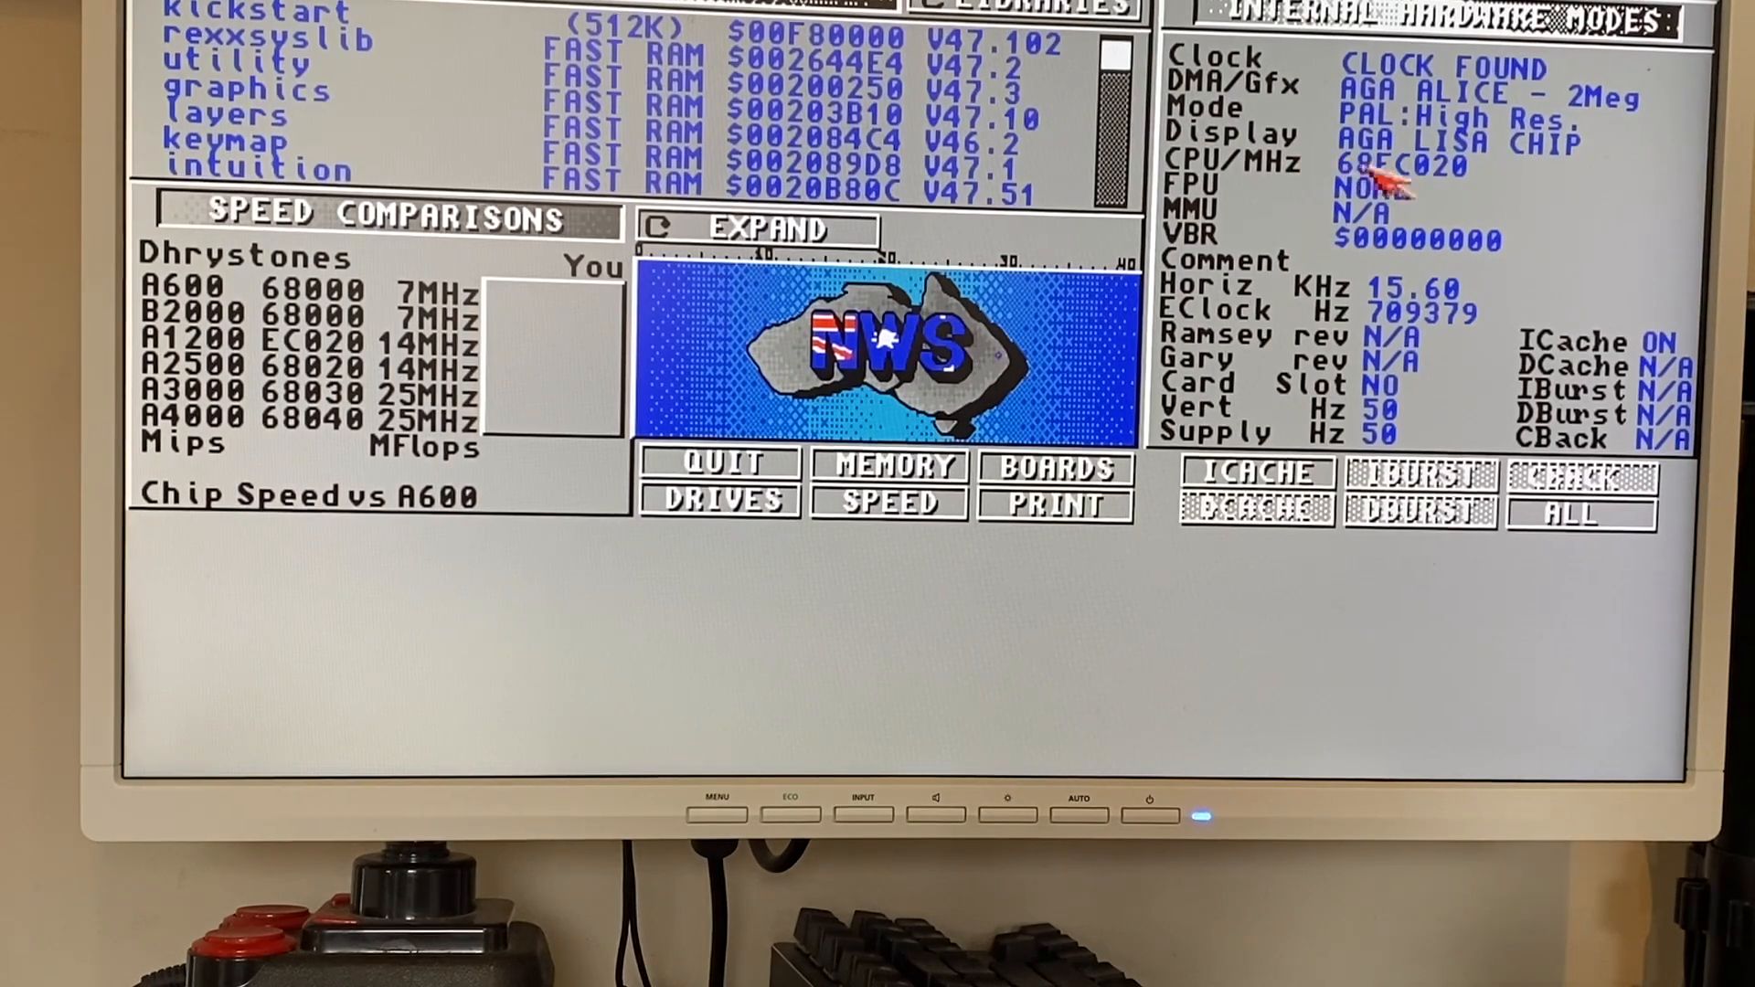
mouse_move(1399, 201)
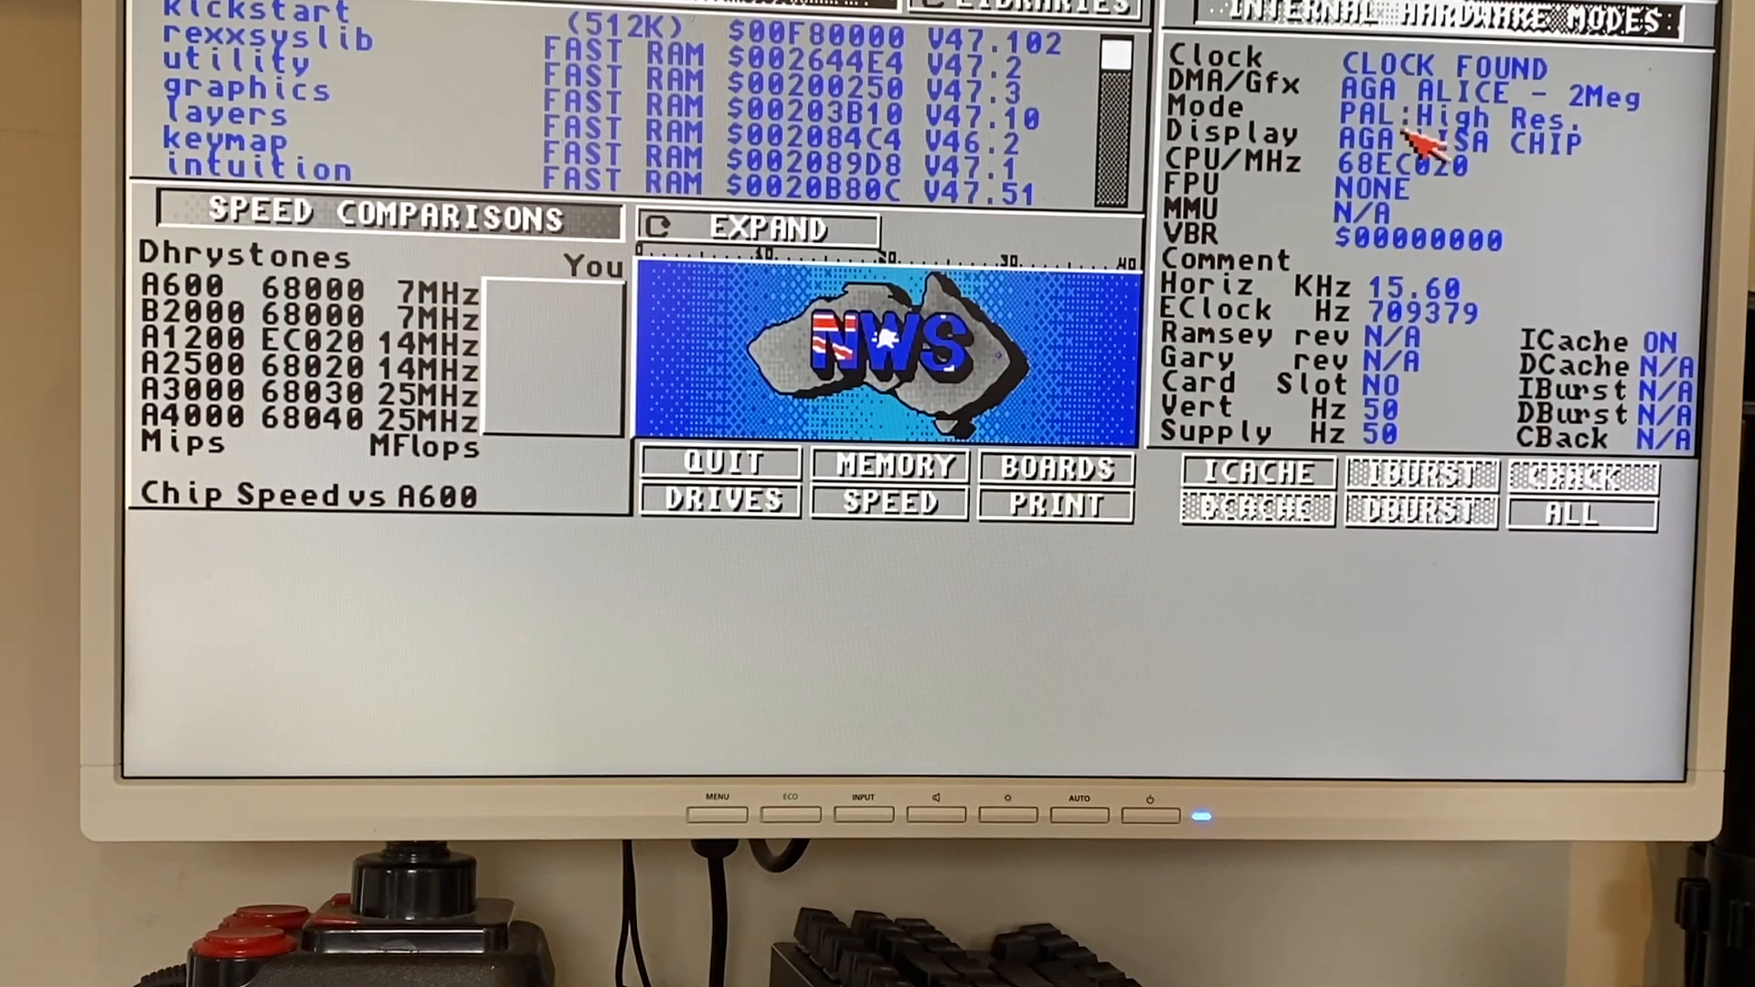
mouse_move(1148, 380)
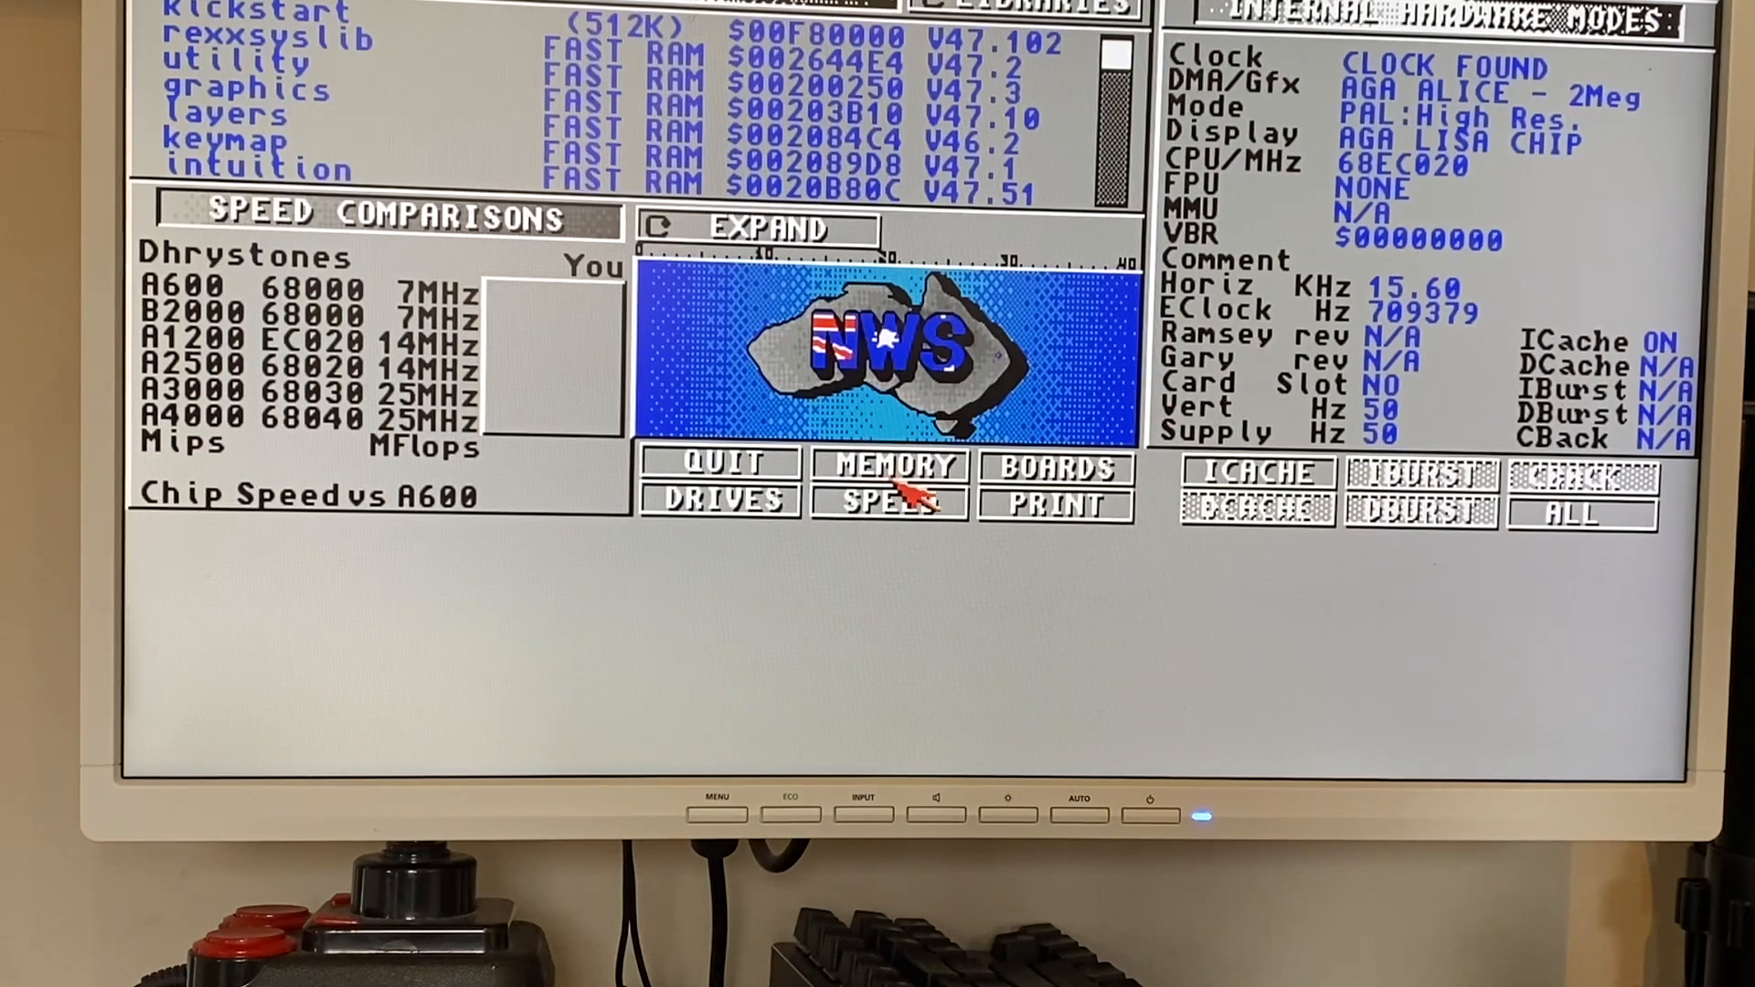
Run the SPEED comparison benchmark, then quit SysInfo back to the Workbench desktop
click(886, 505)
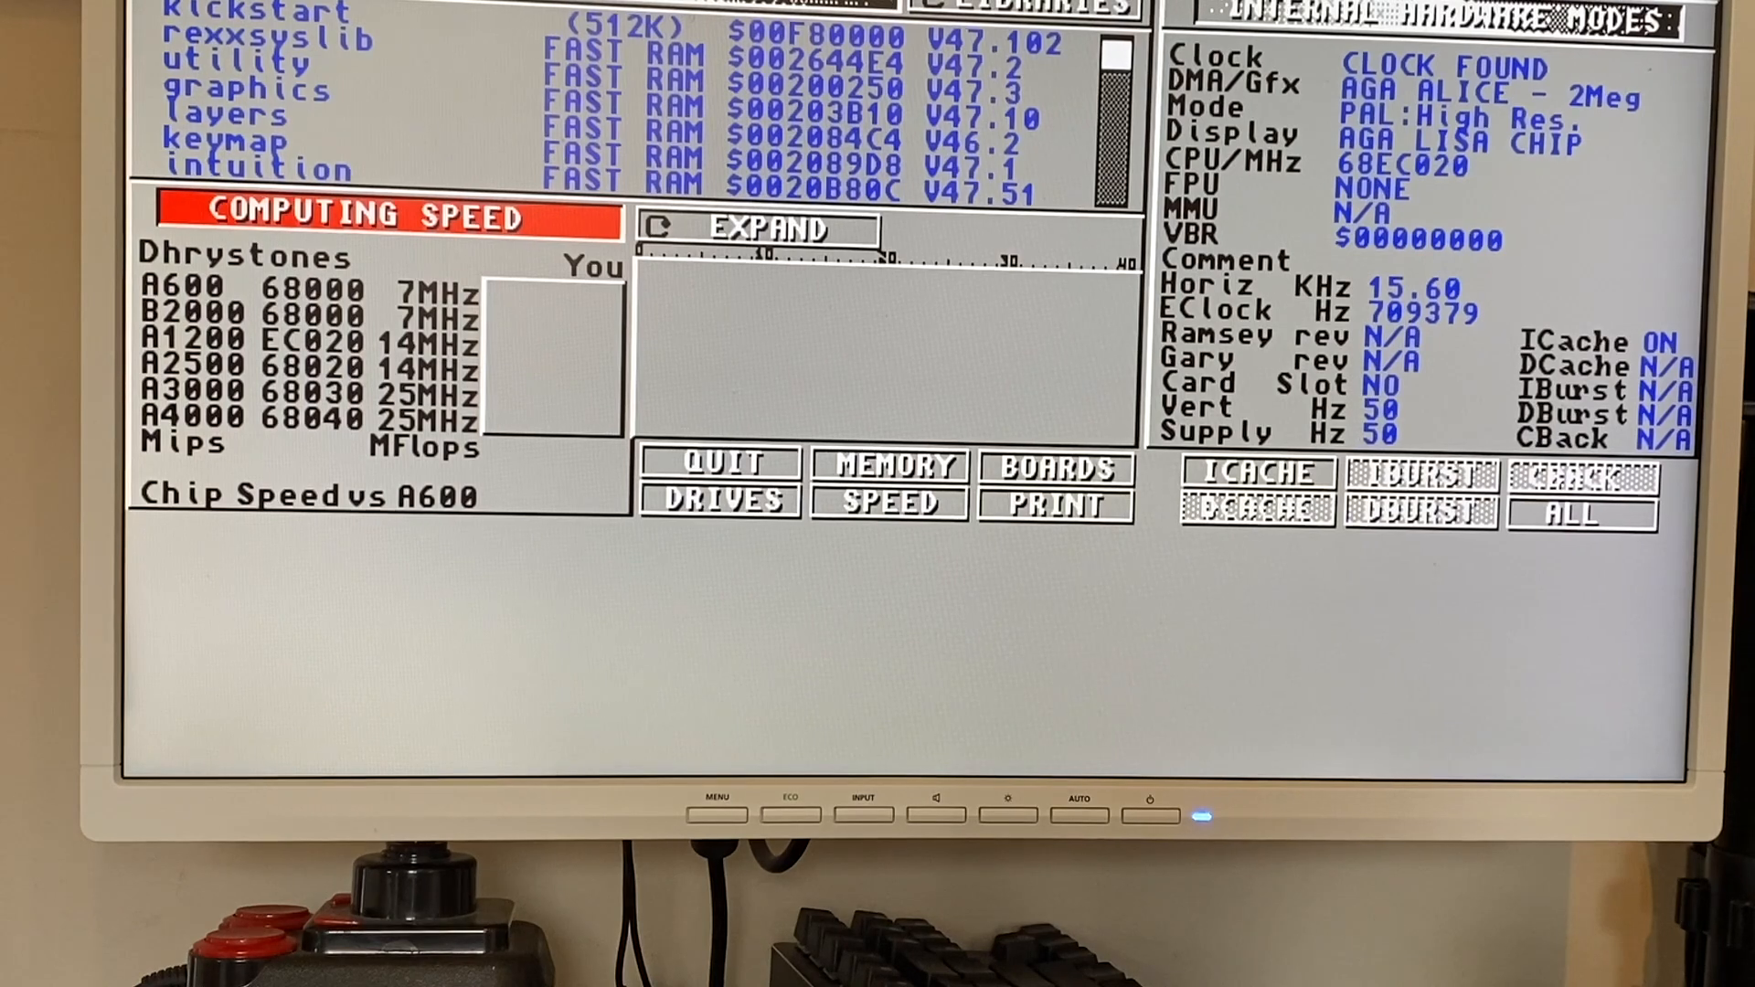
click(886, 505)
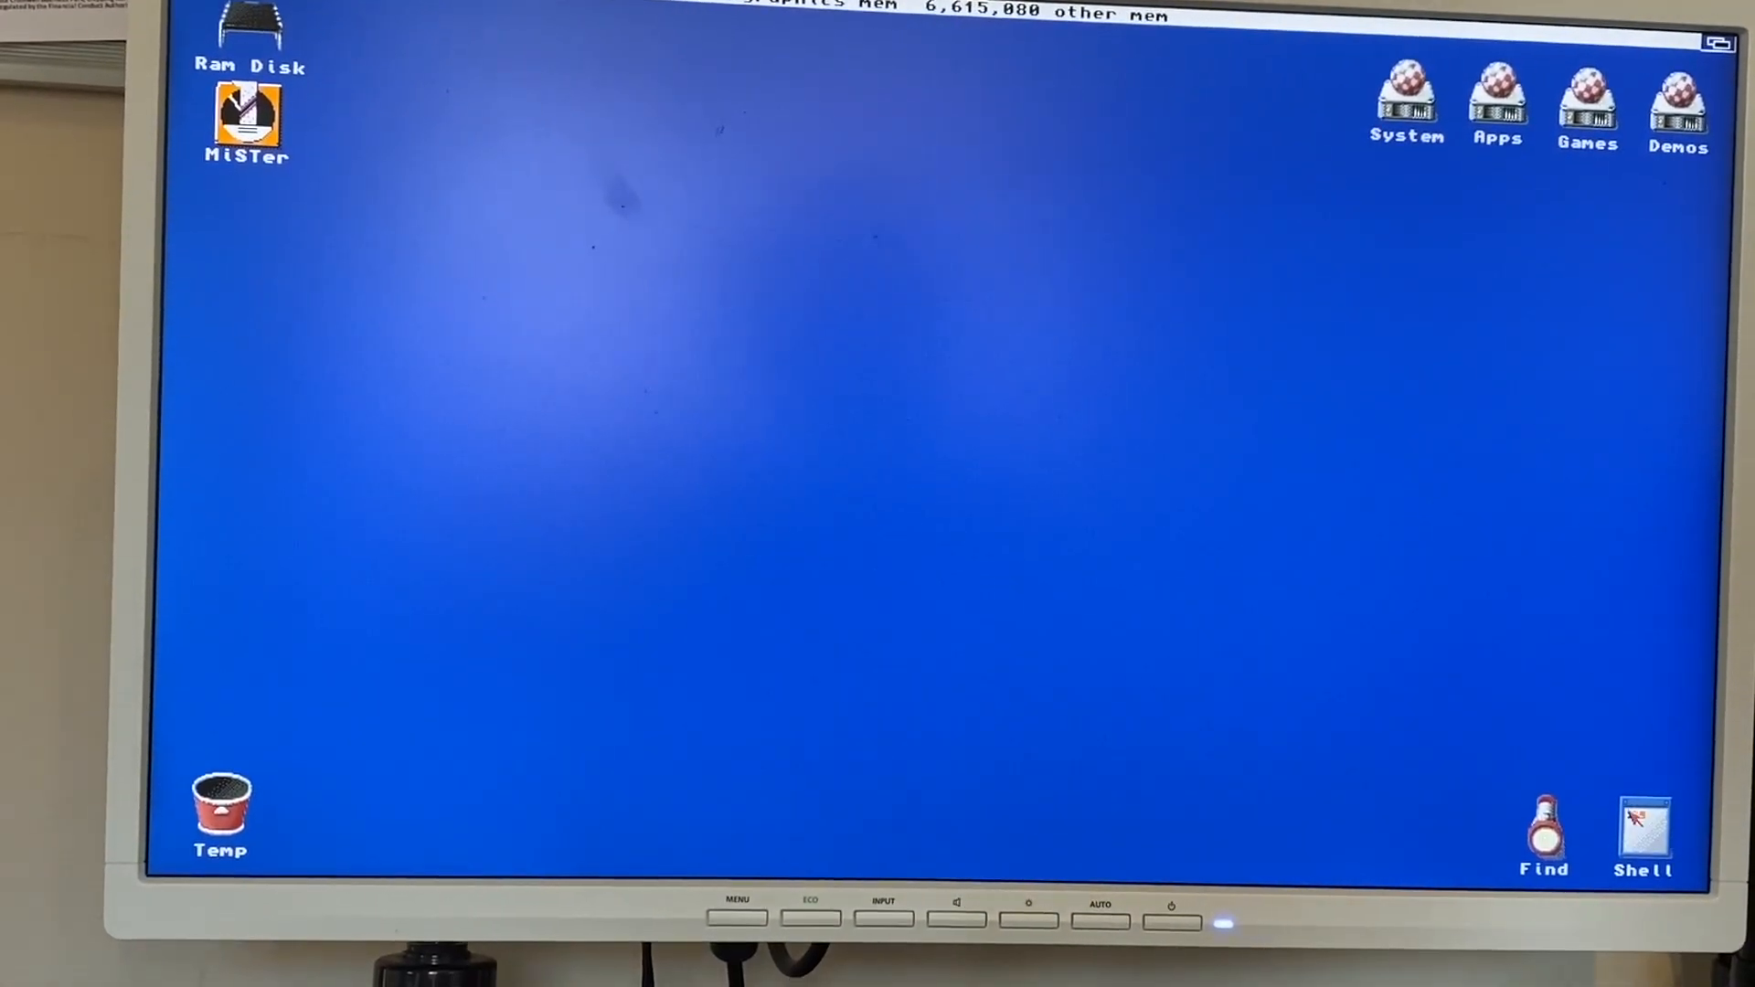
Launch a new AmigaShell window from its icon and enter 'hell' at the prompt
double_click(1644, 822)
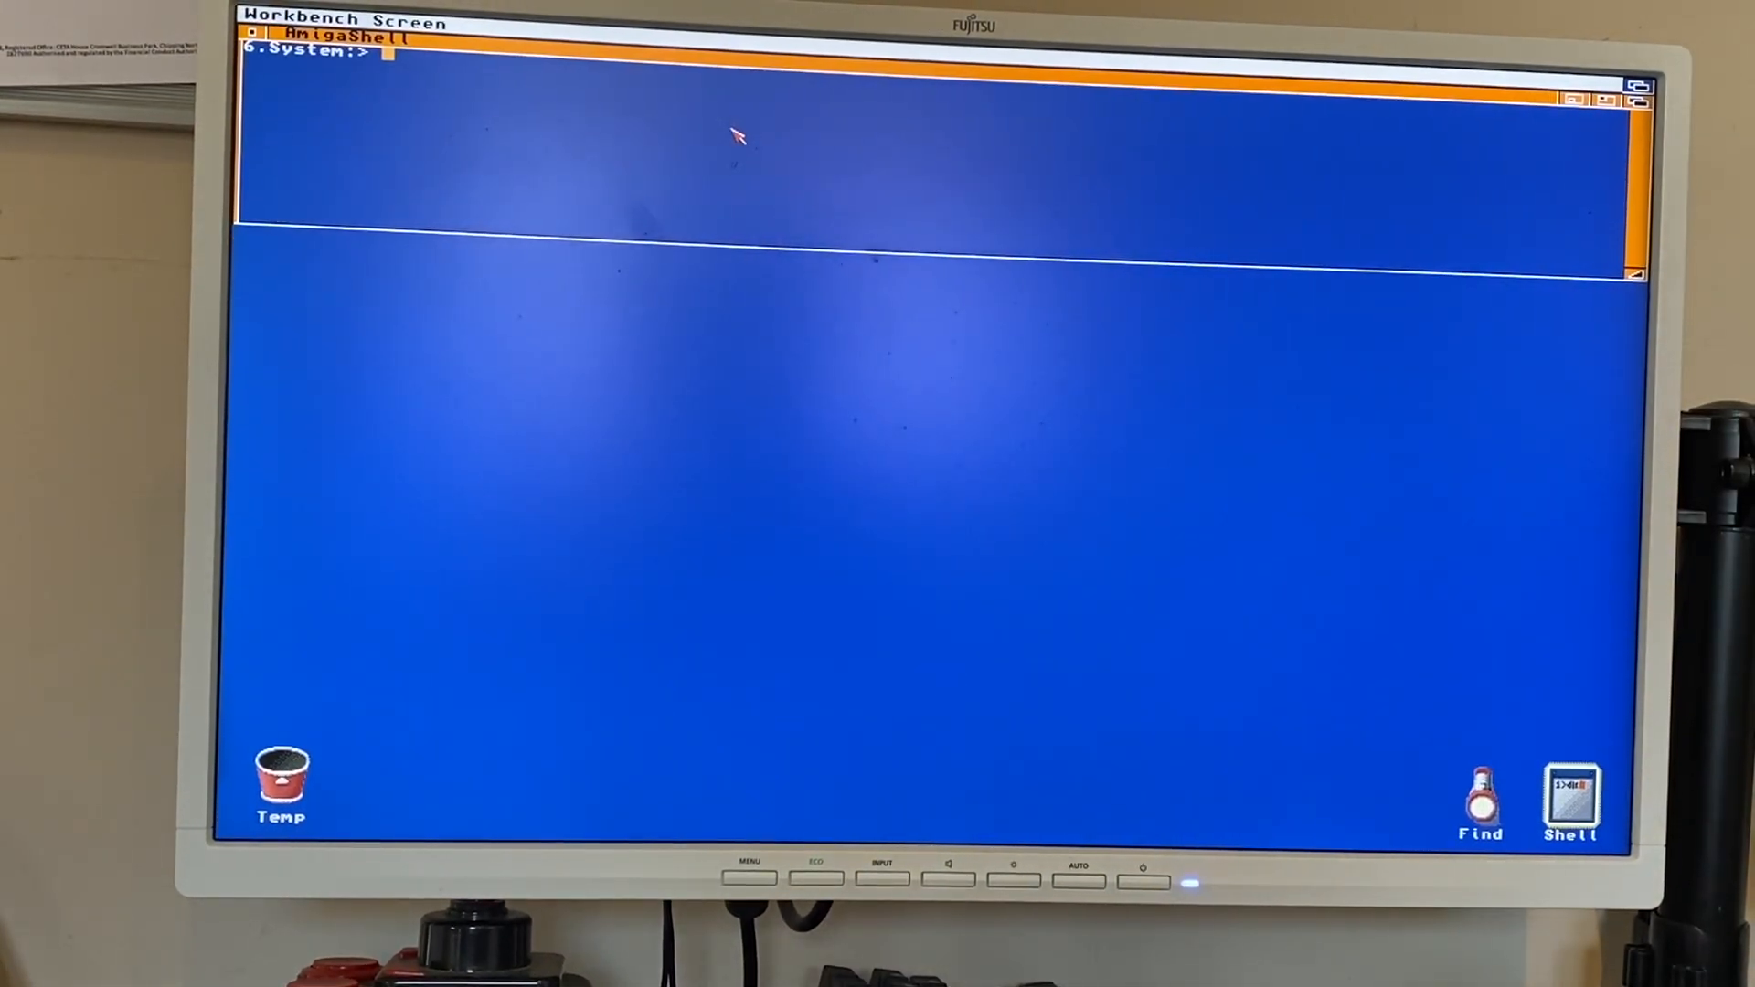
text(hell)
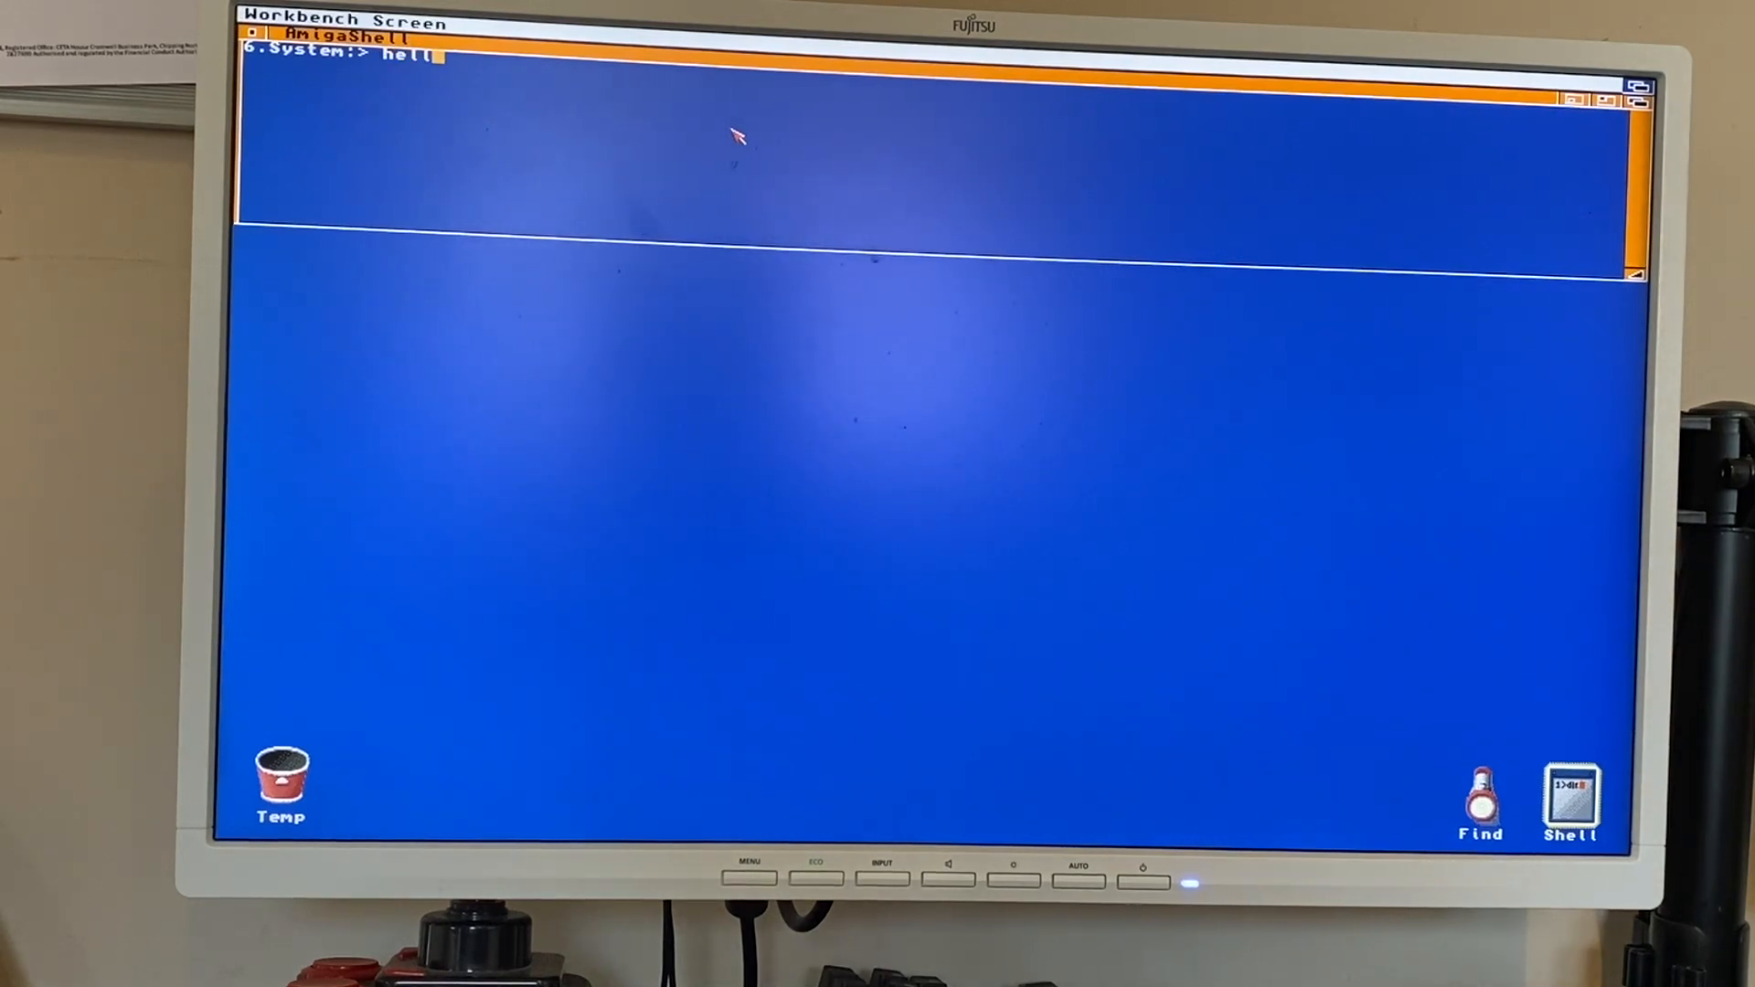